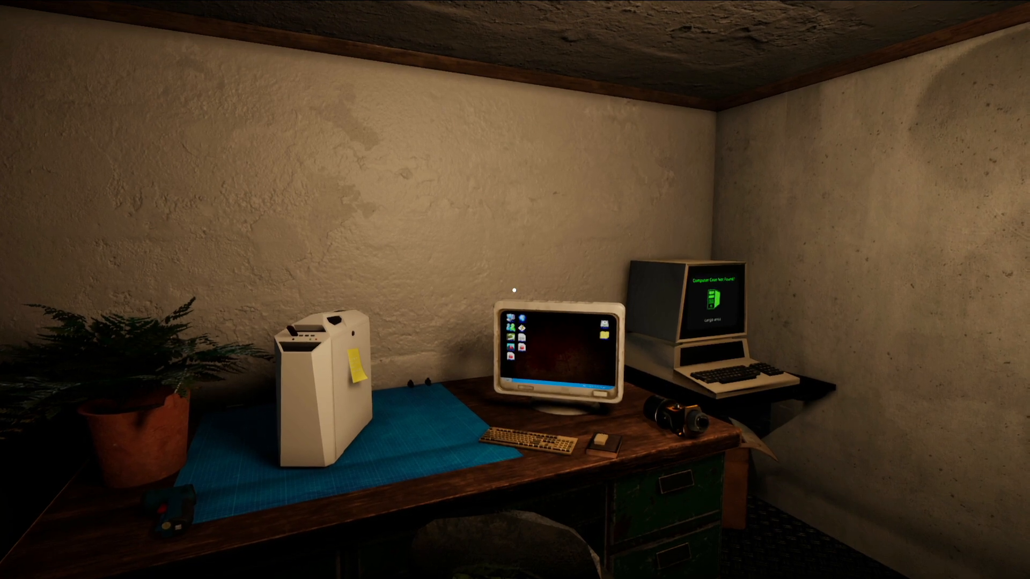
mouse_move(514, 290)
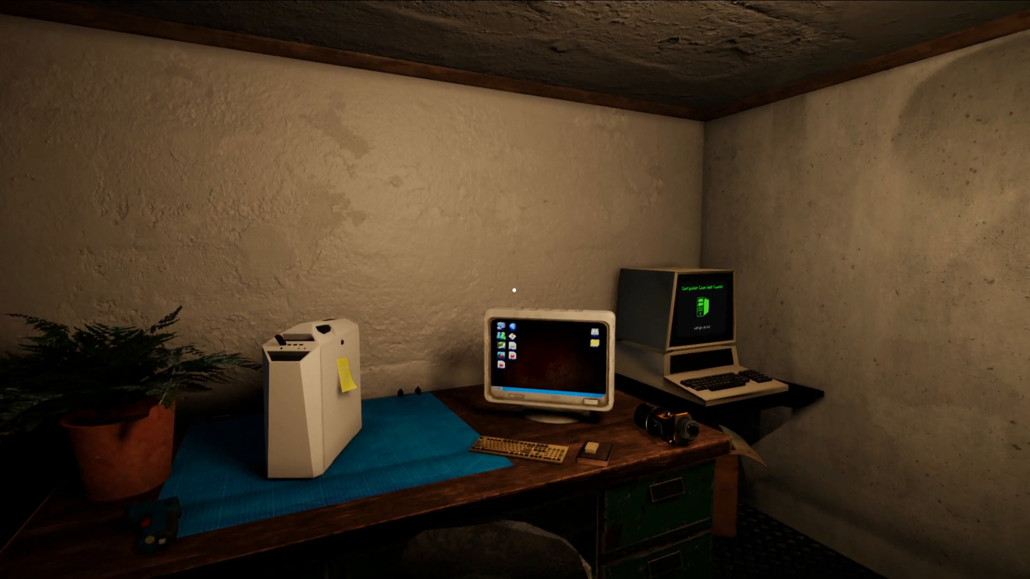
mouse_move(515, 290)
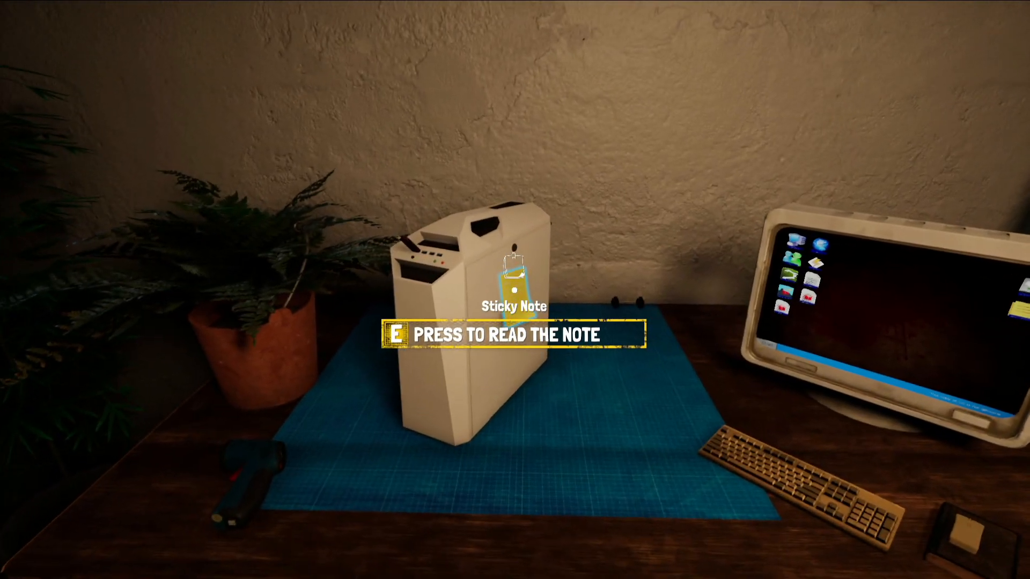
Read the sticky note on the white PC case before approaching the desk monitor.
key(e)
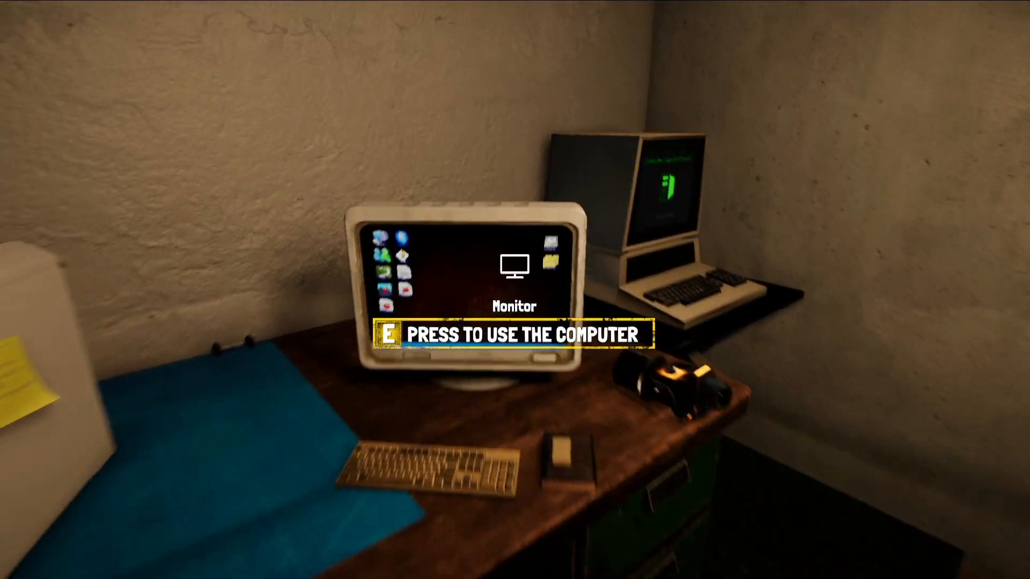
Run apps.exe from the flash drive on the desk computer and start installing WIMRAR.
key(e)
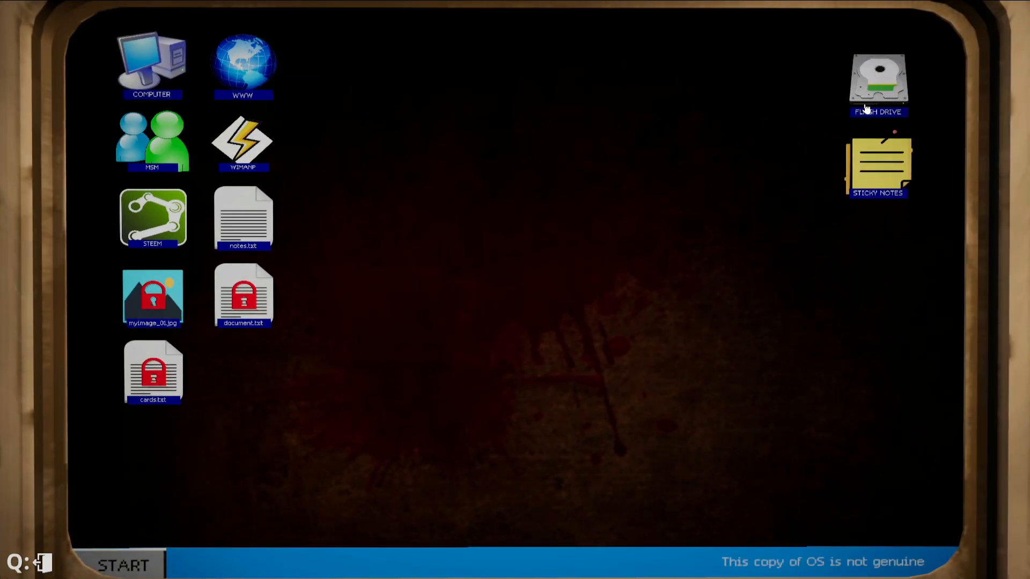
double_click(878, 79)
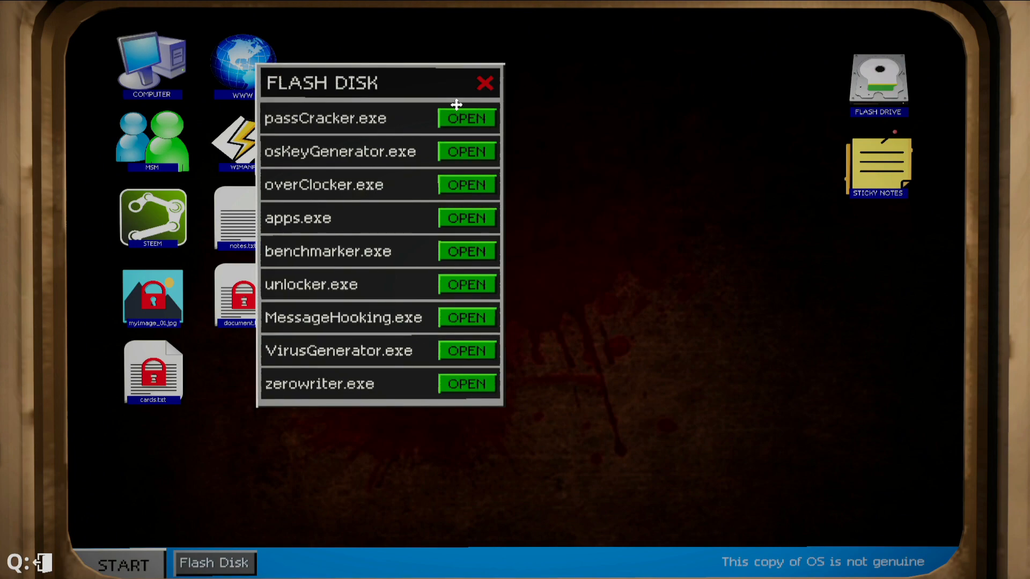
mouse_move(439, 228)
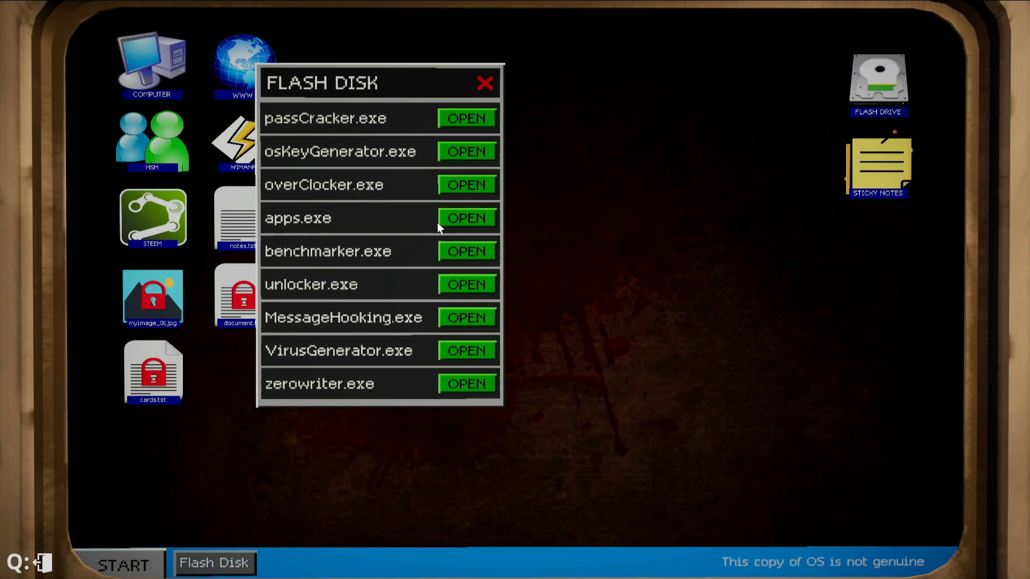
click(466, 219)
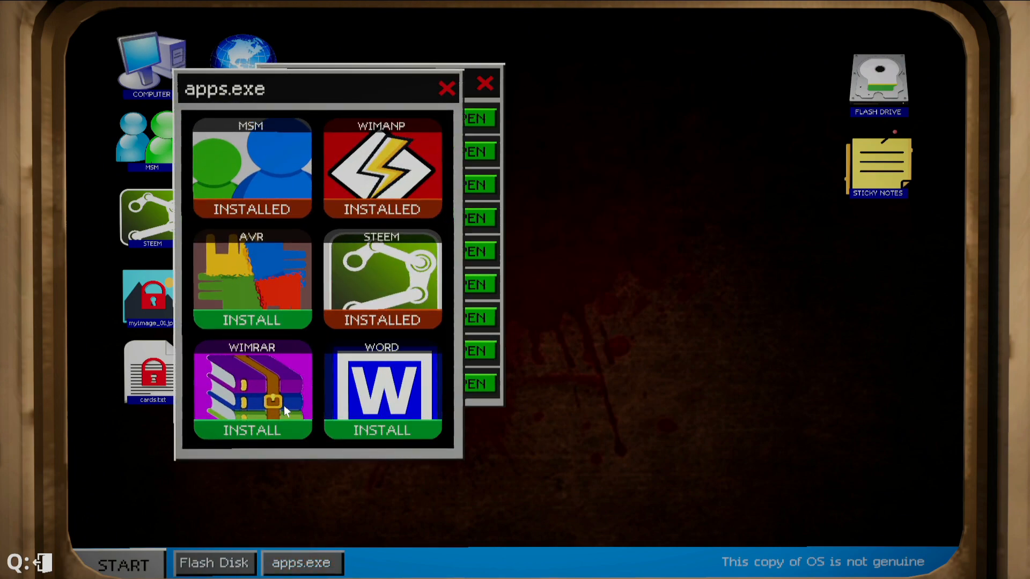
mouse_move(237, 387)
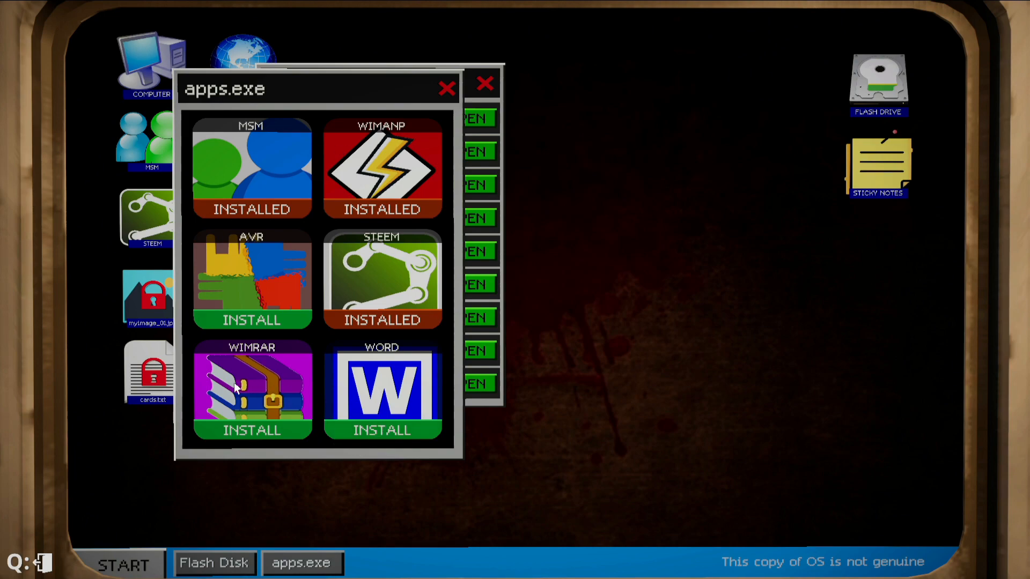
mouse_move(241, 435)
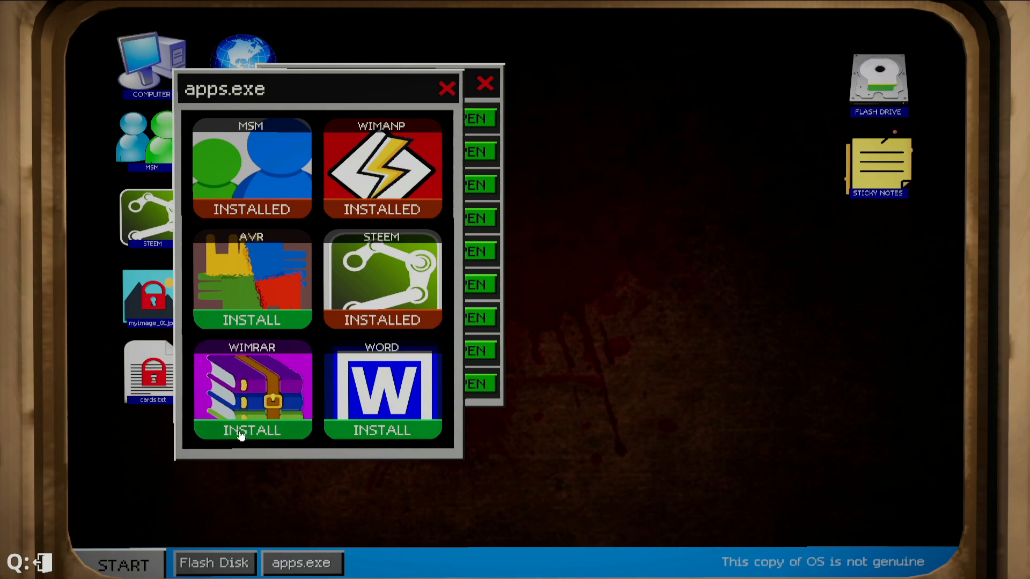
click(252, 430)
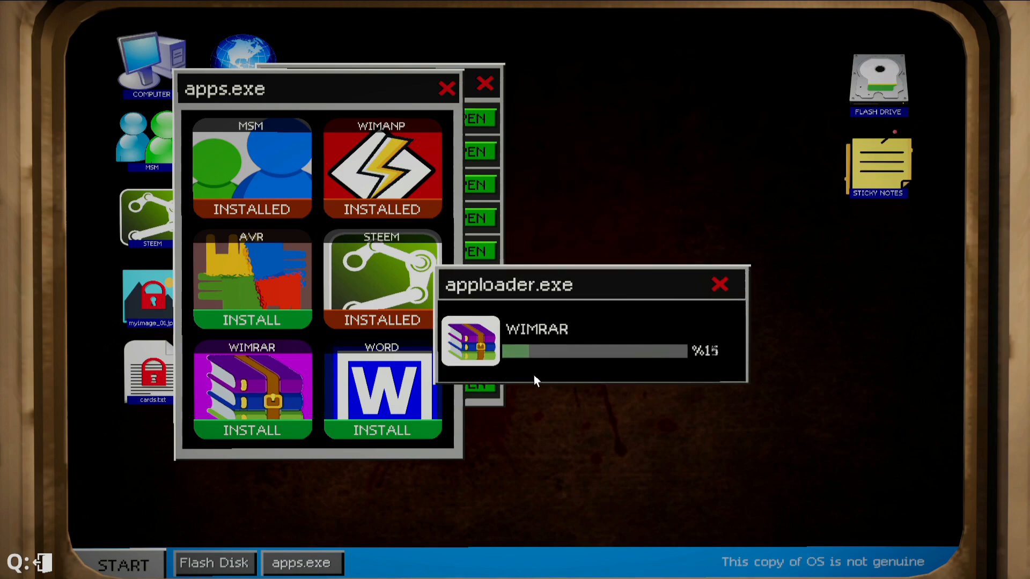
mouse_move(722, 462)
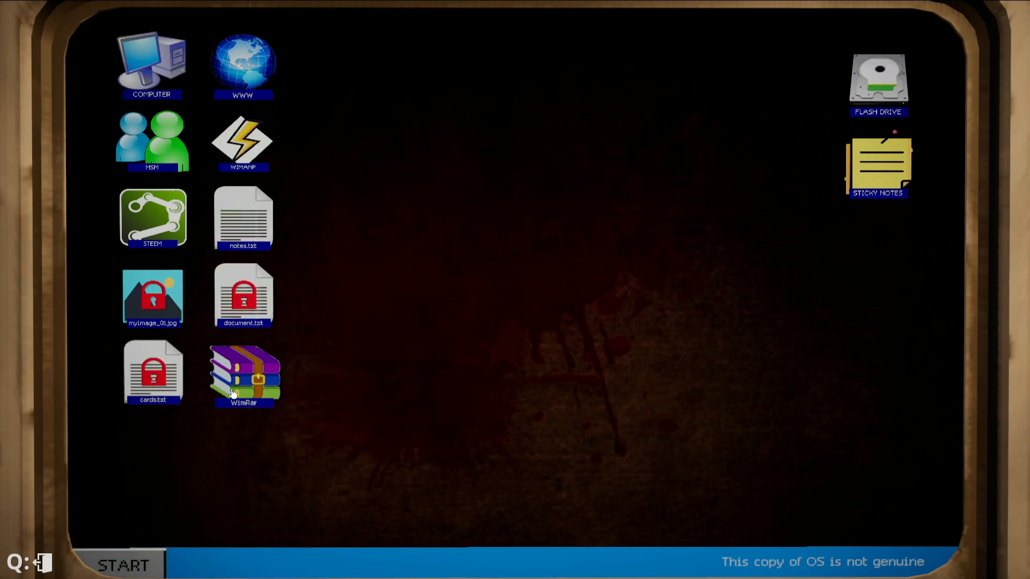
Launch wimrar.exe from its desktop icon, then close the notes.txt file.
double_click(243, 374)
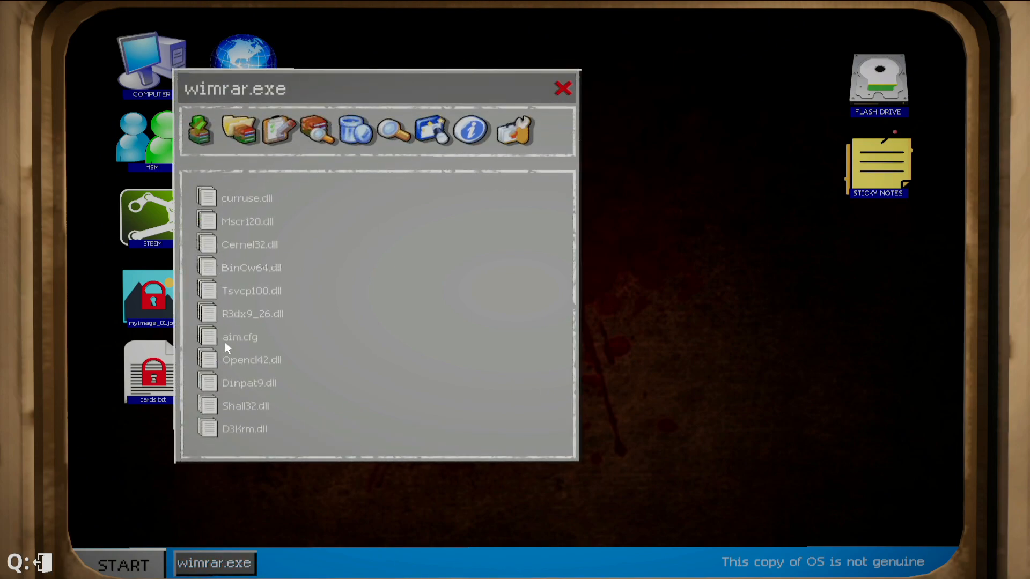
mouse_move(566, 65)
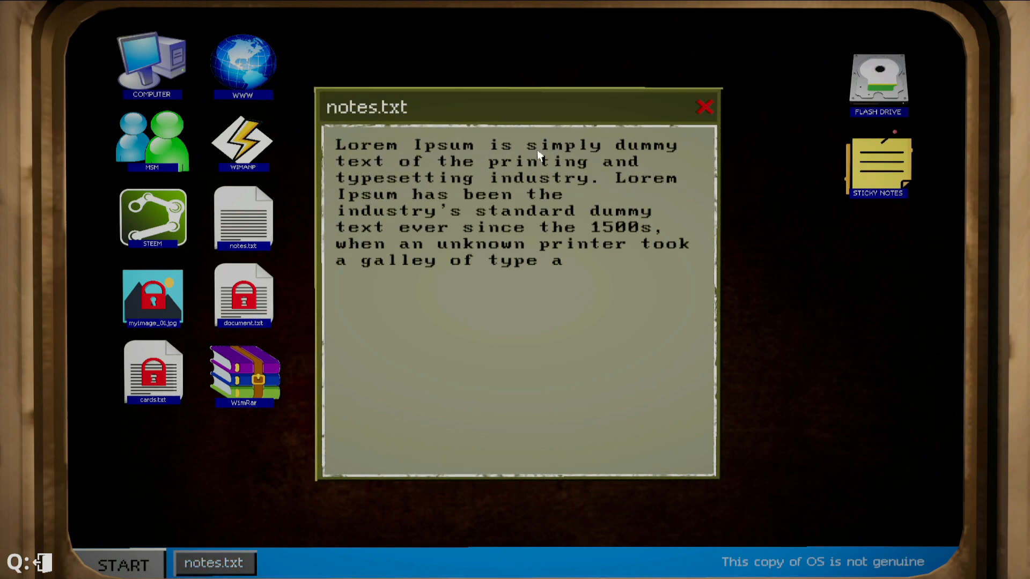
mouse_move(539, 177)
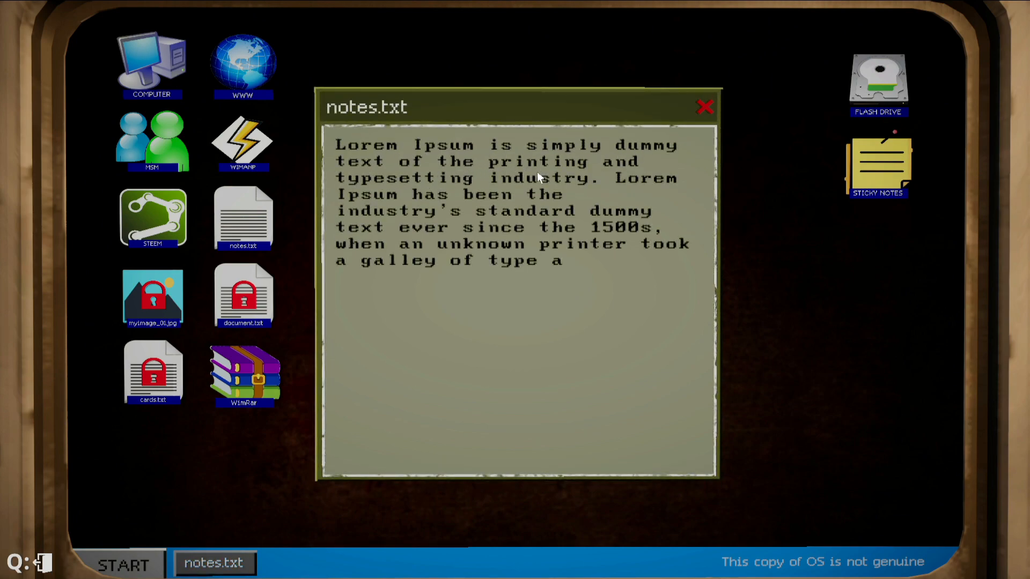
mouse_move(394, 200)
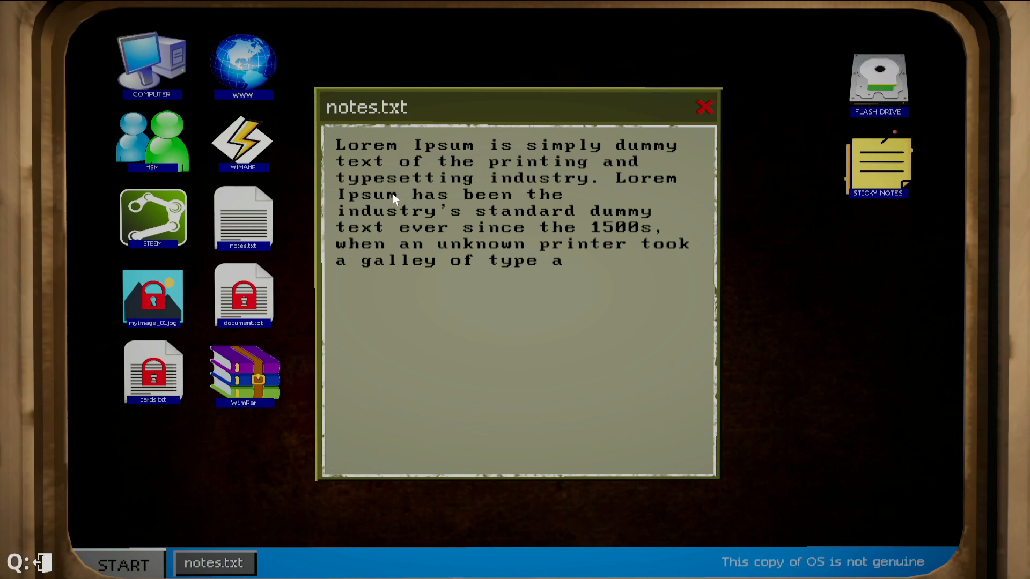
mouse_move(476, 242)
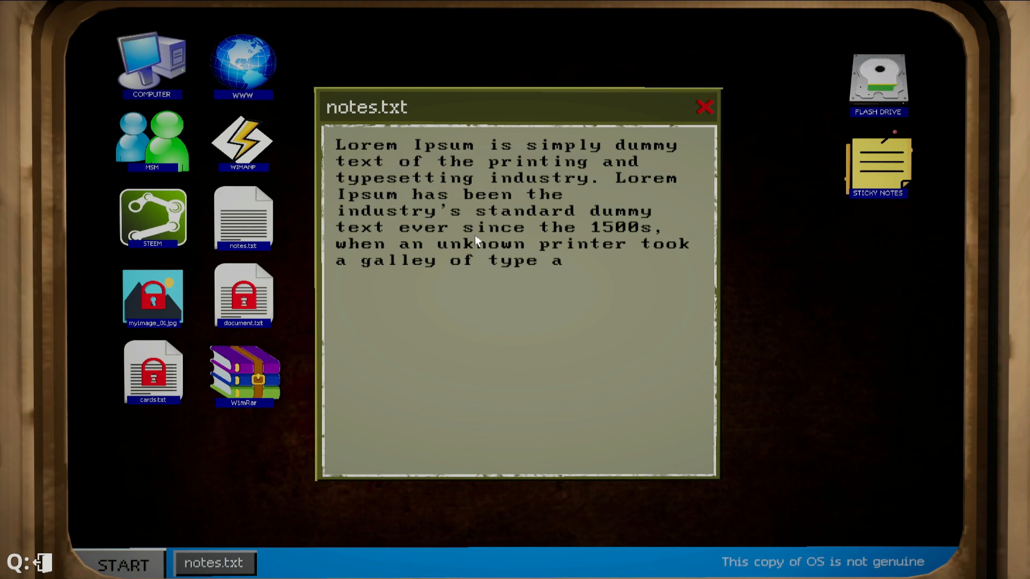
click(704, 106)
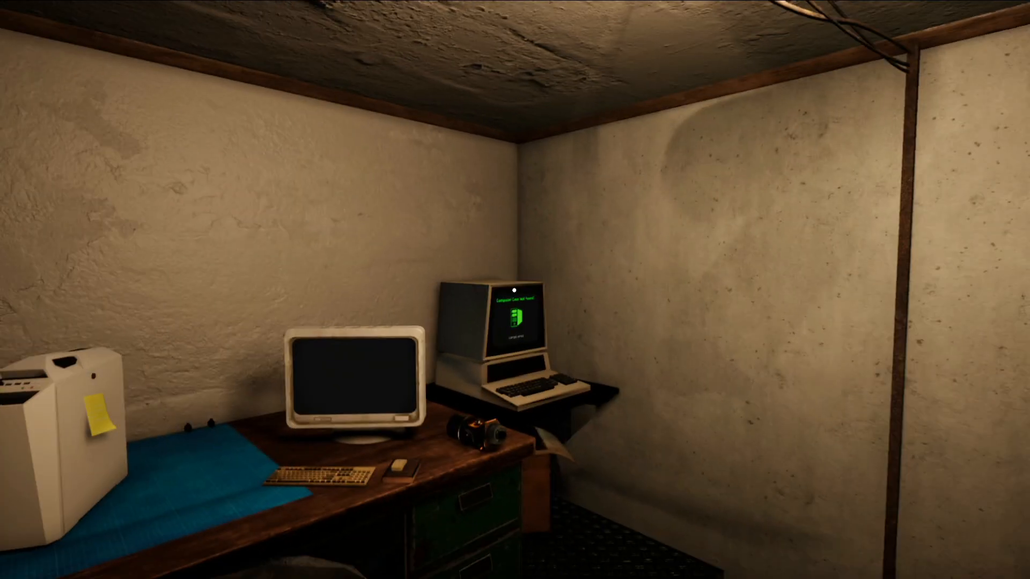
mouse_move(515, 290)
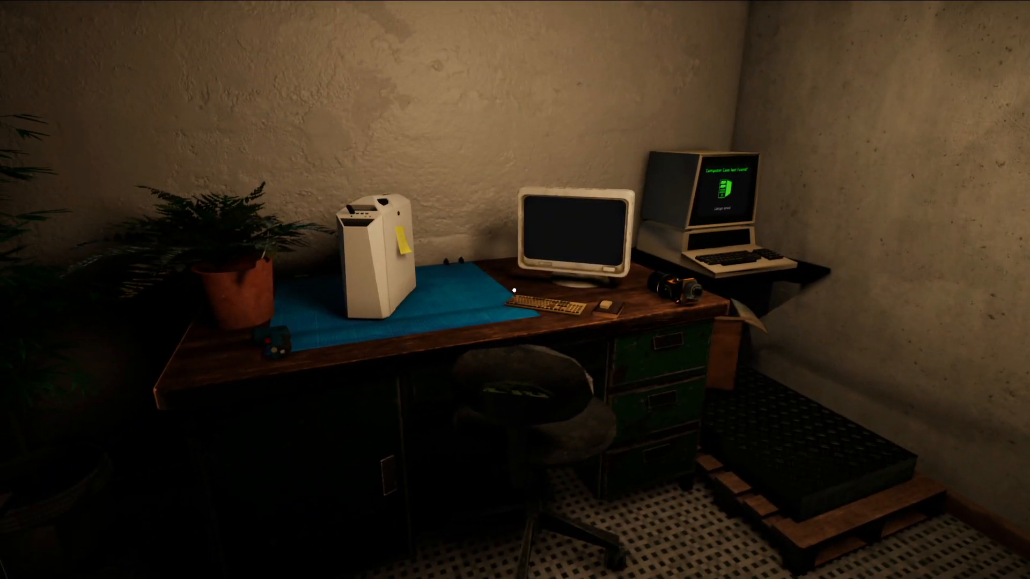